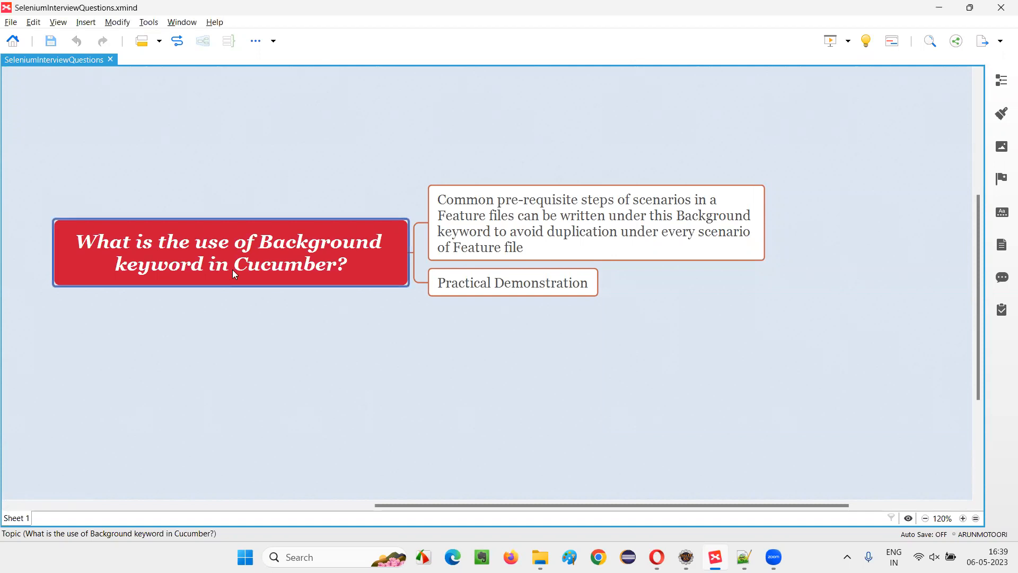
mouse_move(265, 266)
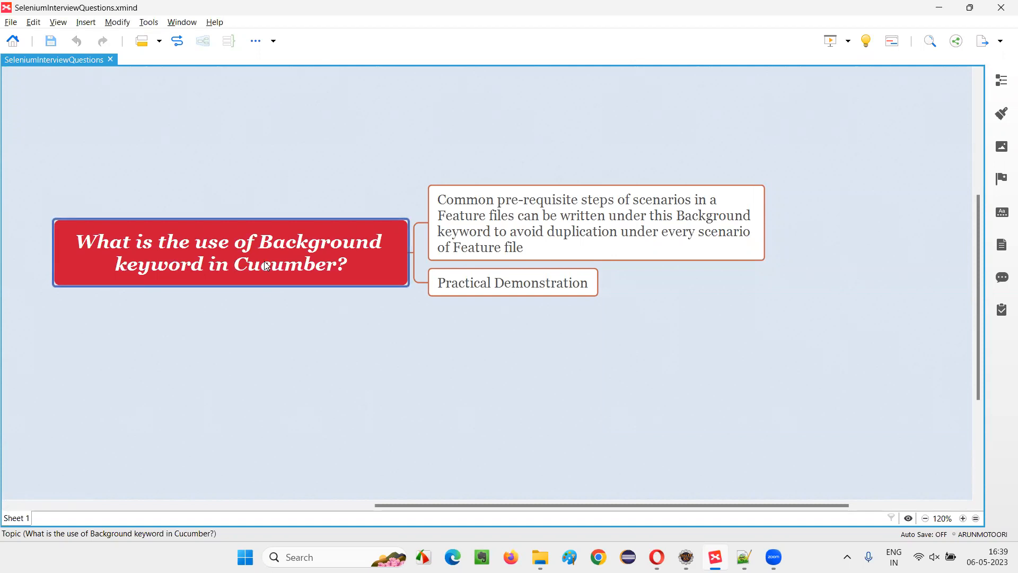
mouse_move(312, 281)
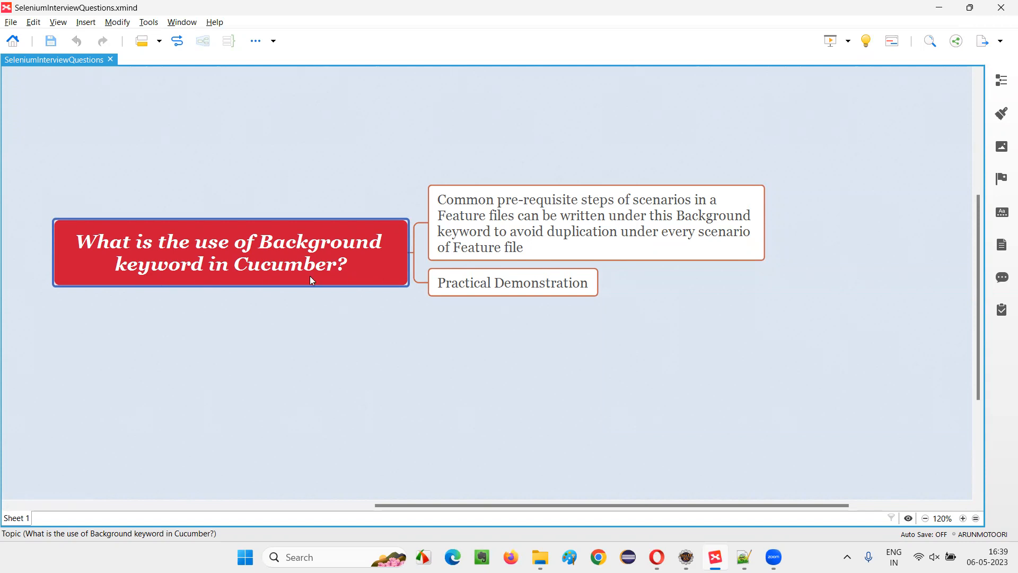
mouse_move(310, 278)
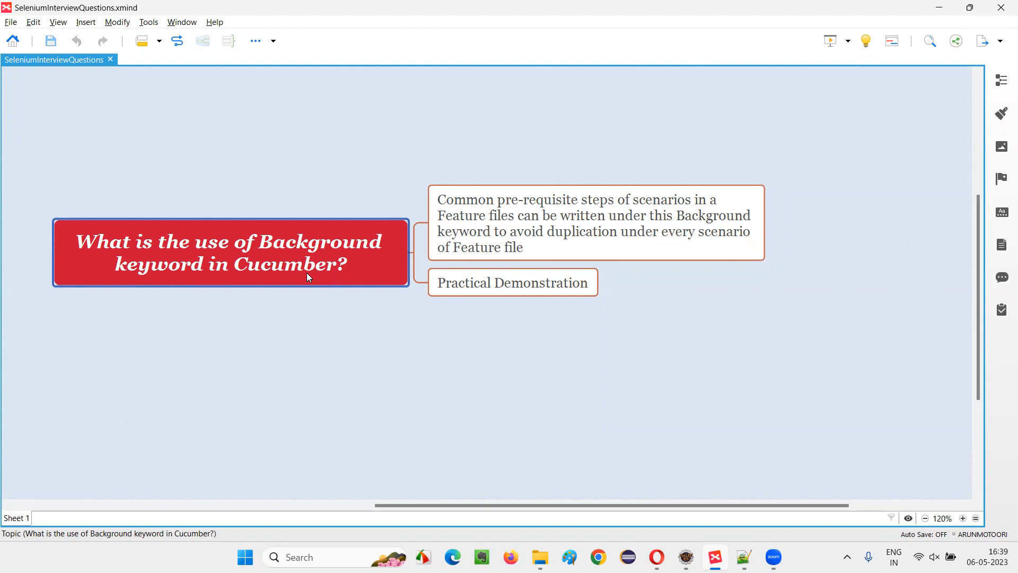
mouse_move(332, 265)
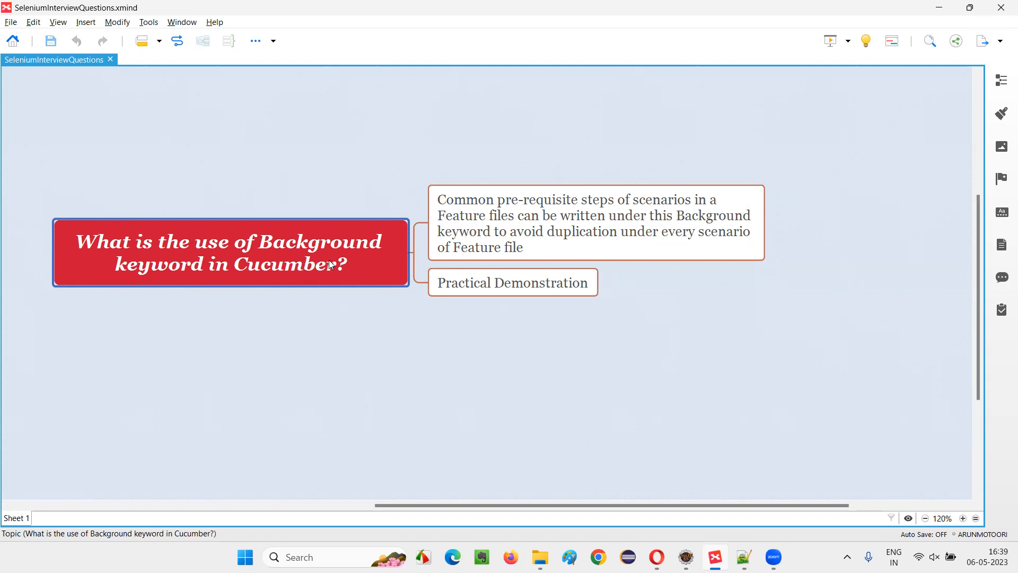
mouse_move(325, 255)
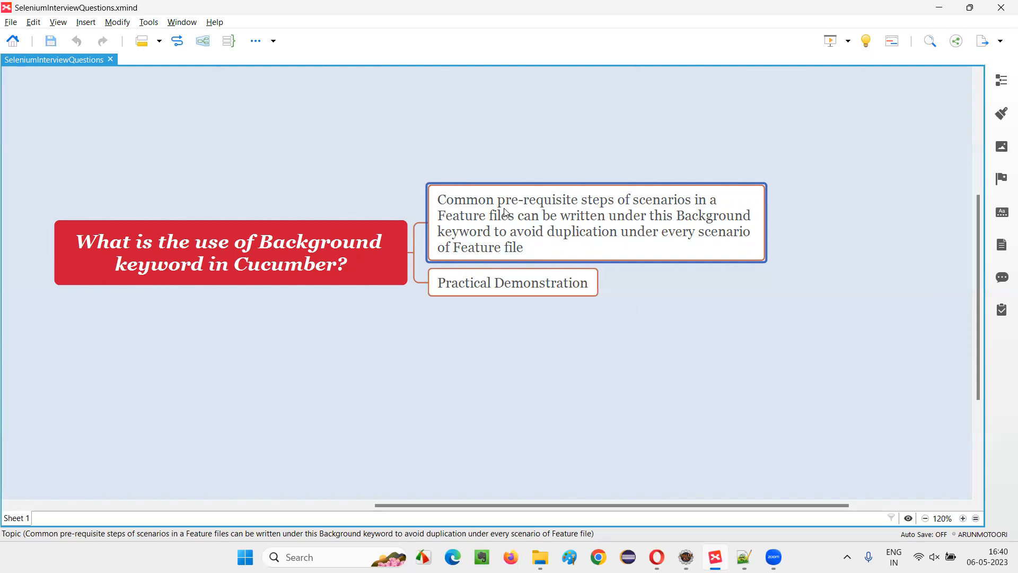
mouse_move(547, 225)
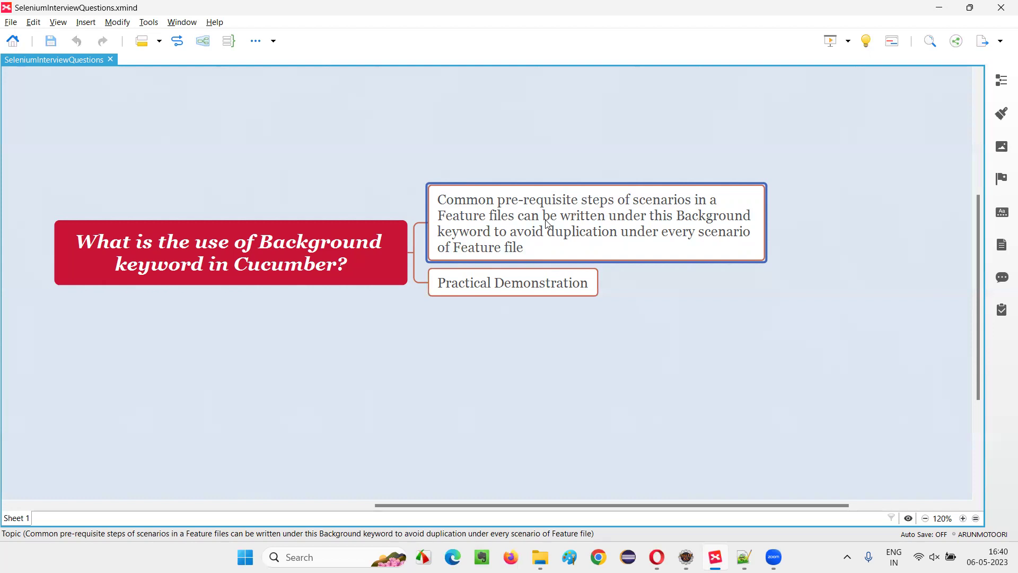
mouse_move(587, 224)
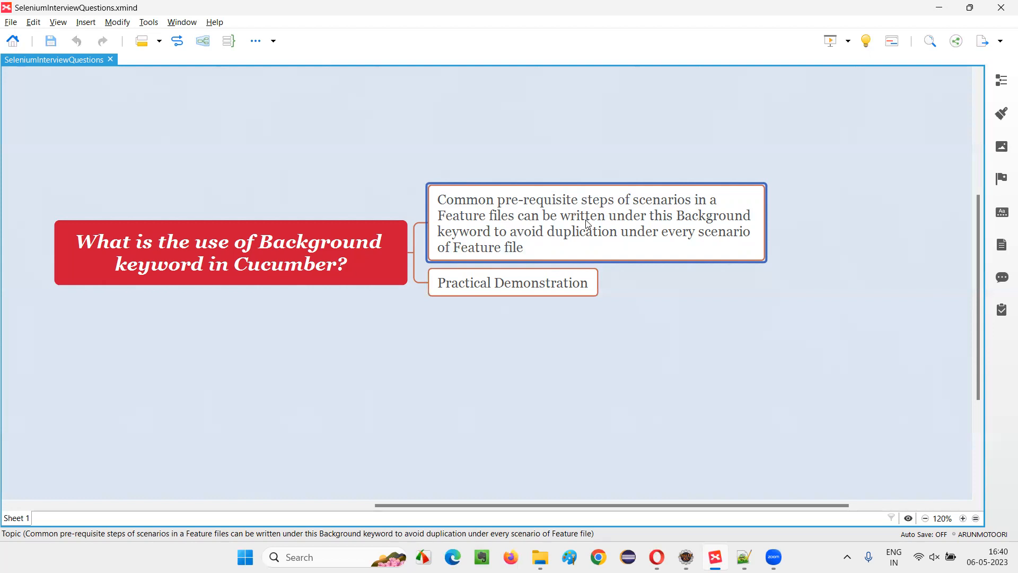
- Switch from the mind map to Eclipse and highlight the 'Given I navigate to Login Page' step on line 4
left_click(512, 282)
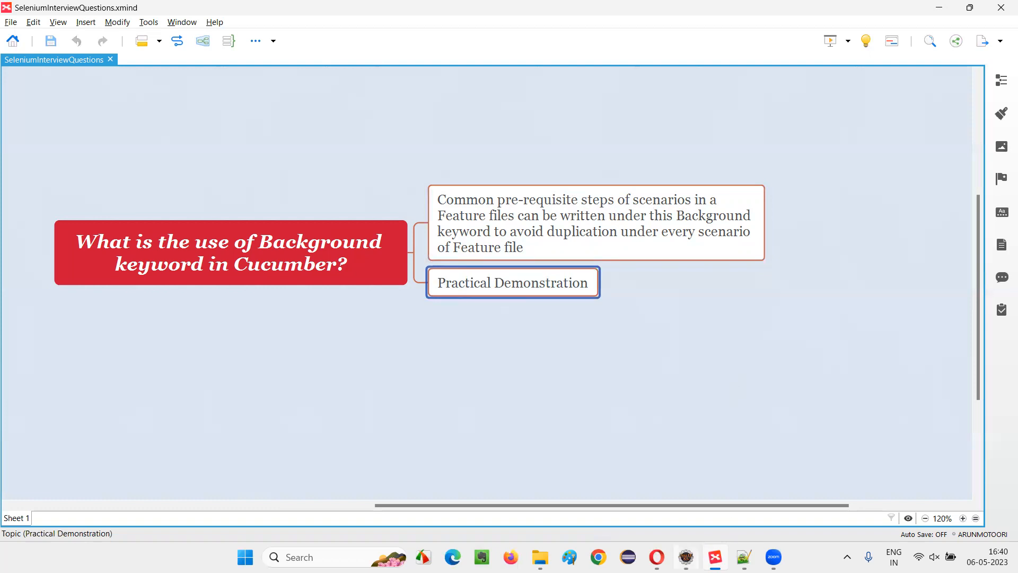
left_click(715, 557)
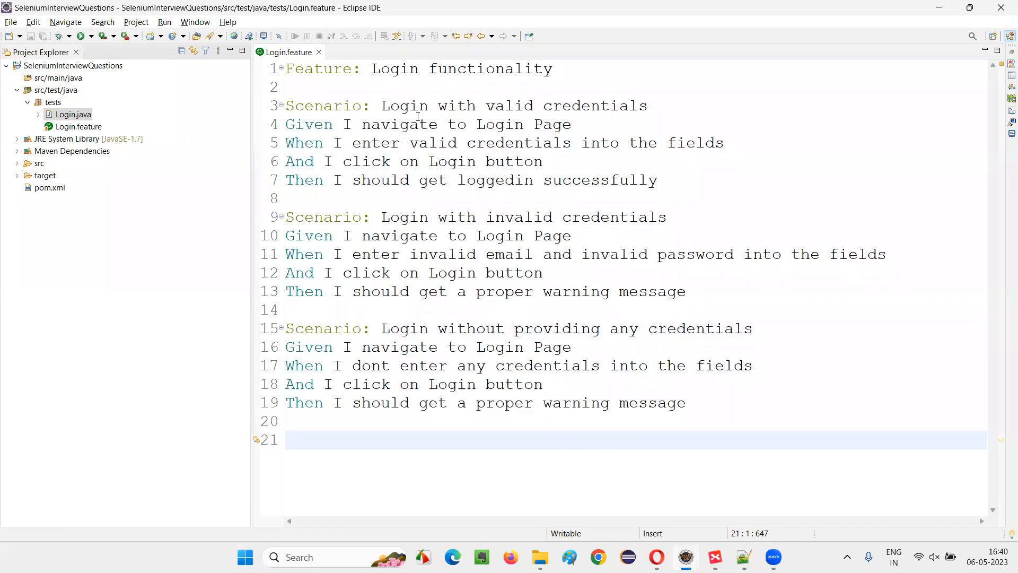
left_click_drag(343, 124, 563, 124)
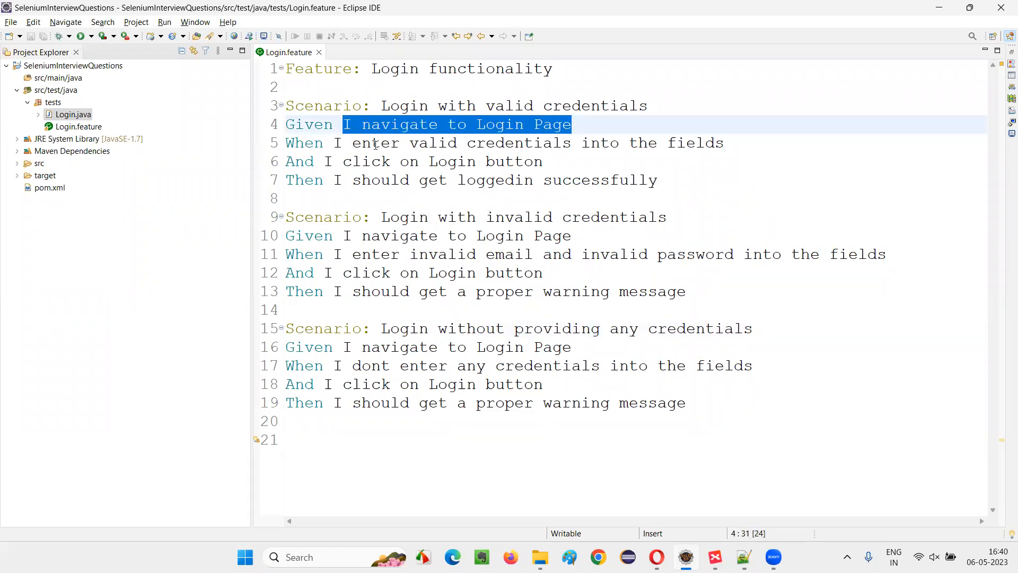
left_click(382, 142)
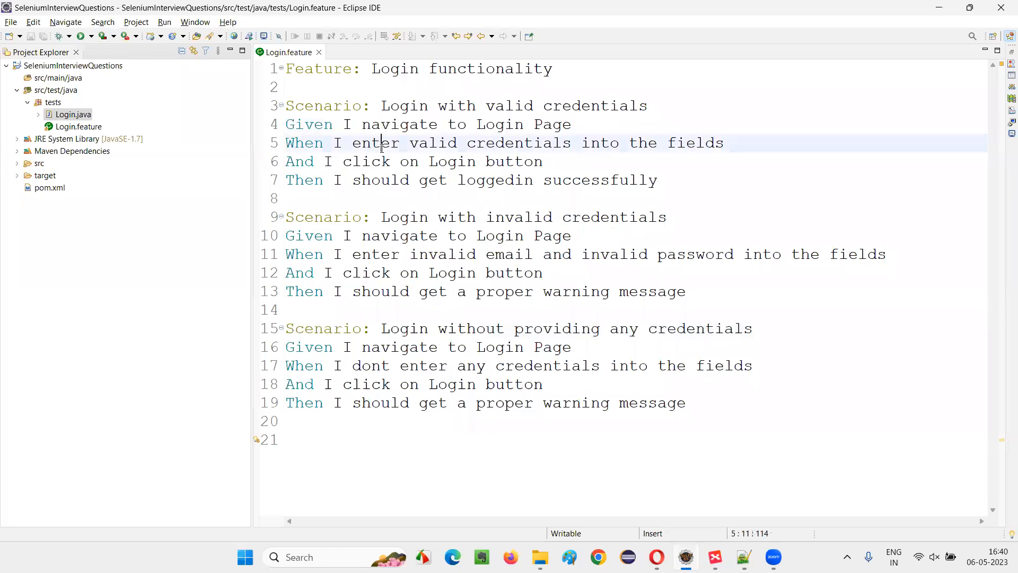
left_click_drag(344, 124, 571, 124)
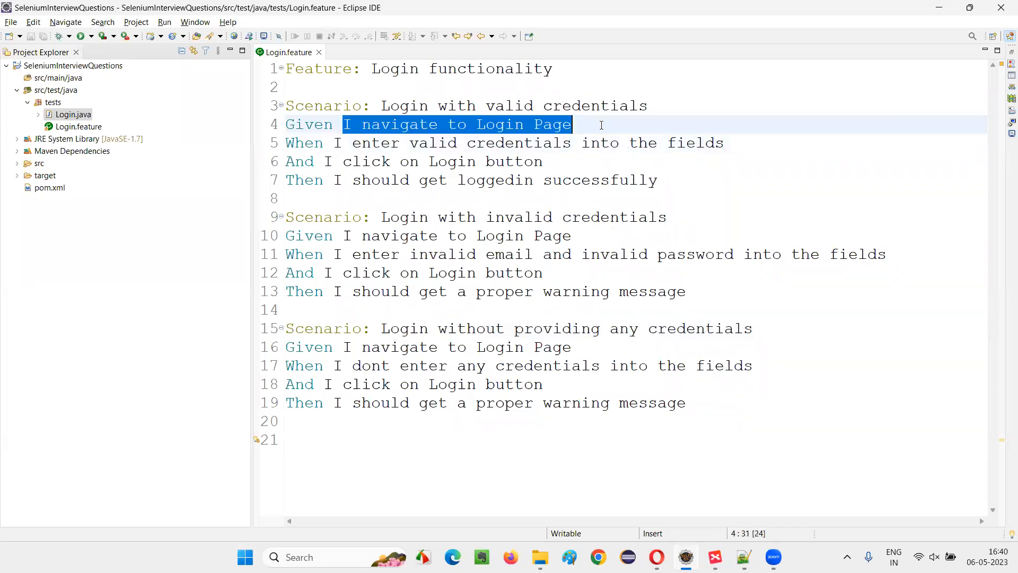
- Re-highlight the repeated navigate step and place the cursor on the blank line below the Feature title
left_click(379, 162)
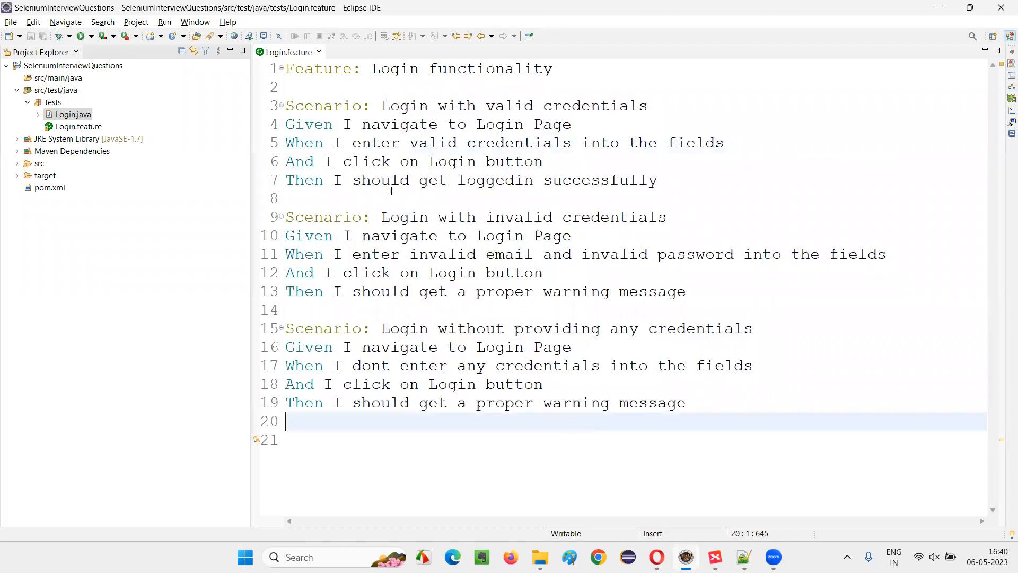
left_click_drag(342, 124, 571, 124)
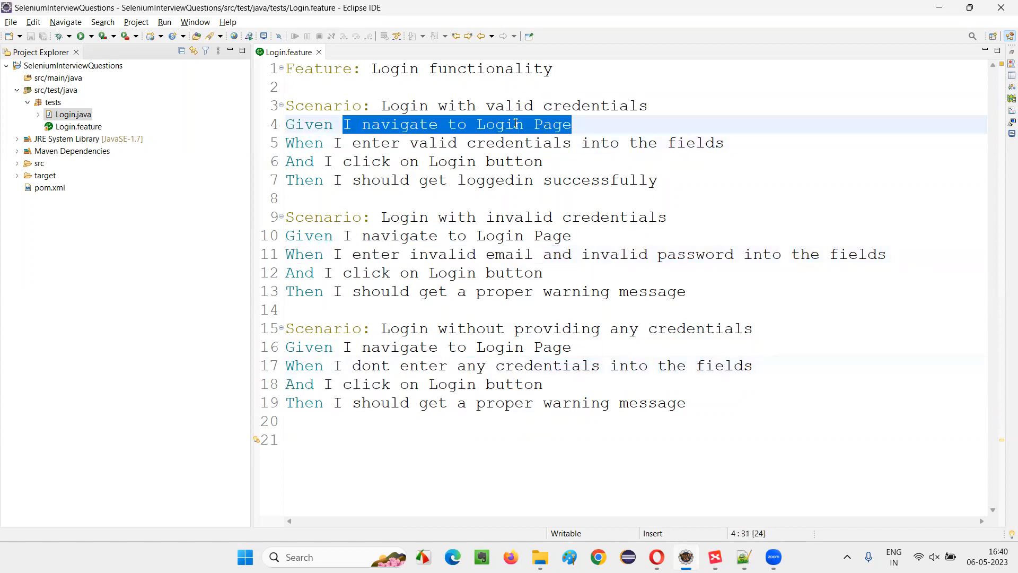
mouse_move(328, 144)
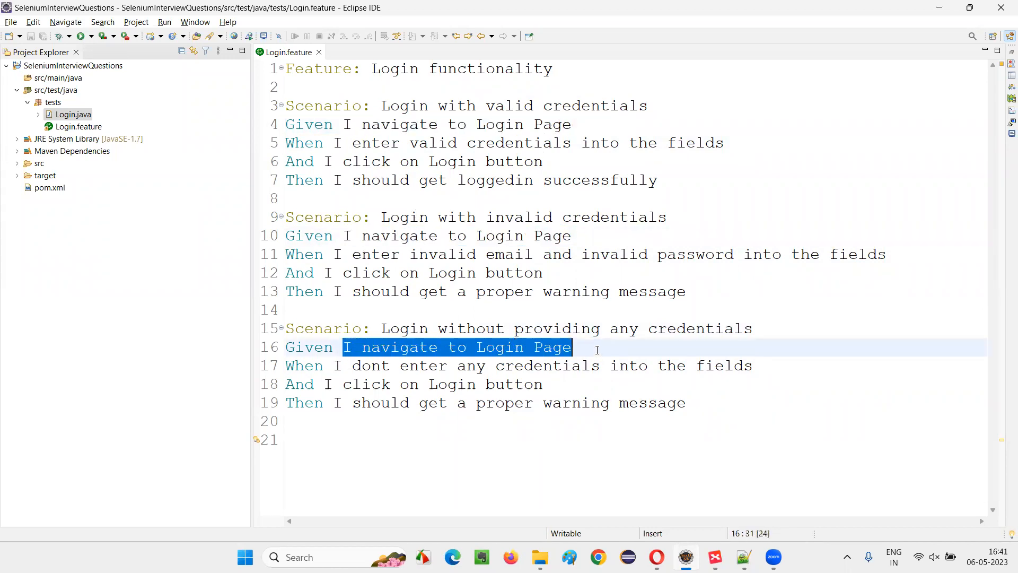
left_click(579, 105)
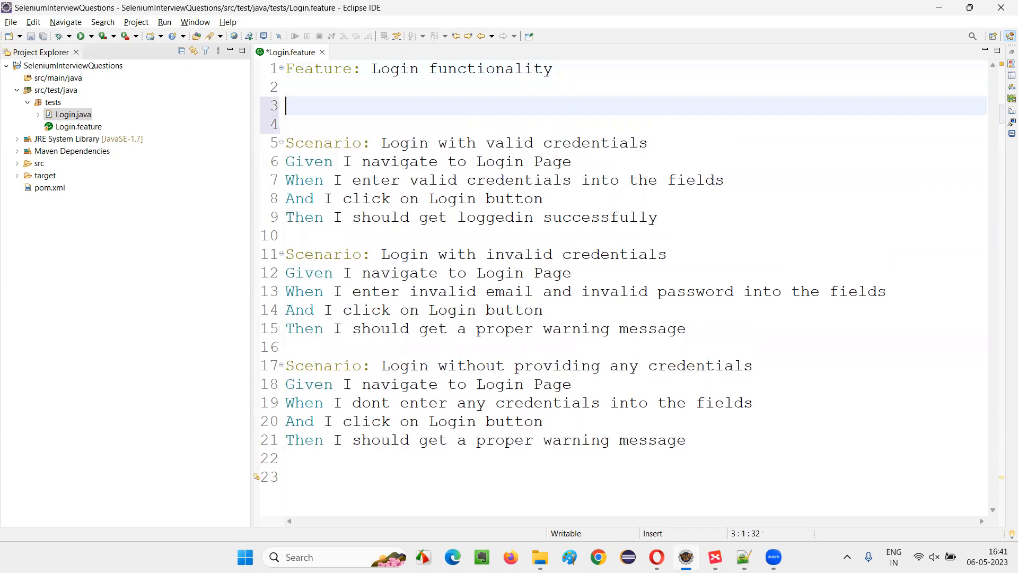
- Add a 'Background:' block with the shared navigate step, delete its duplicates from the scenarios and save
type("Backgro")
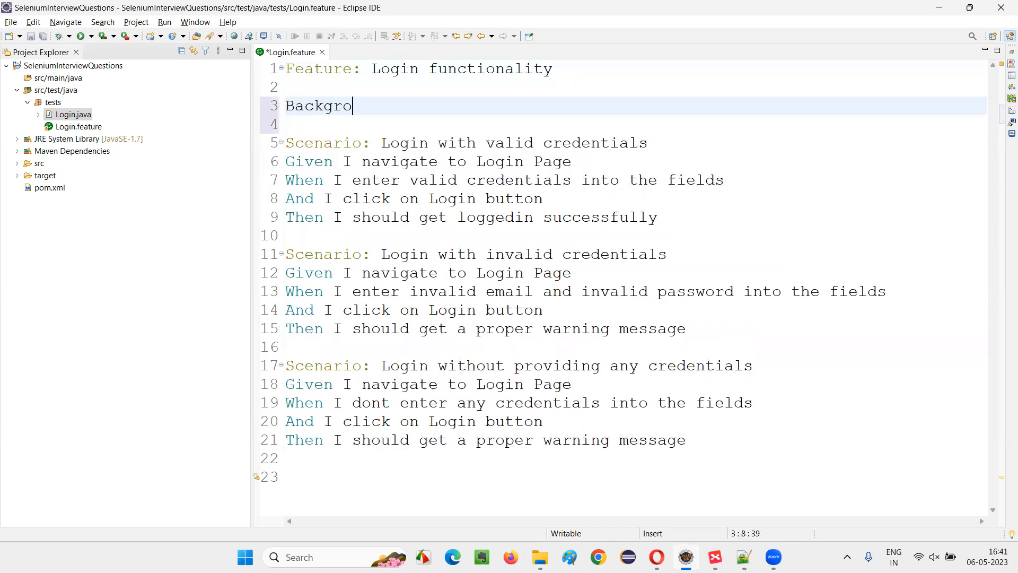
type("und:")
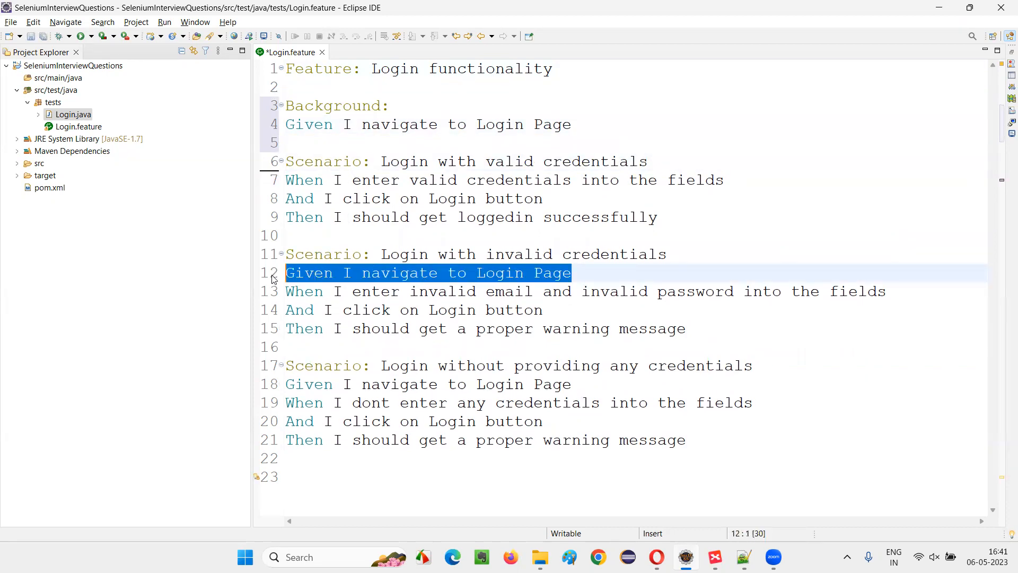
key("Delete")
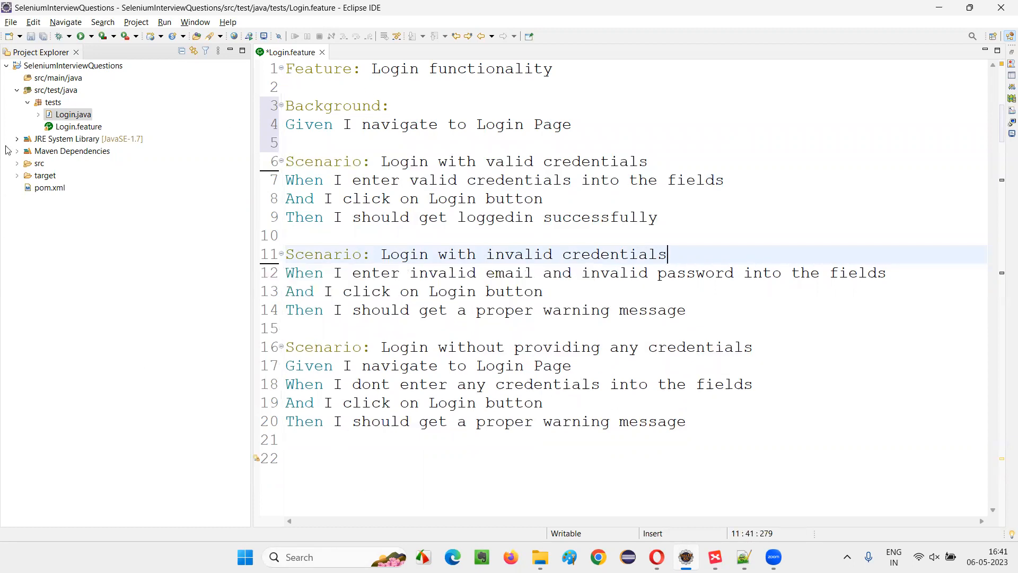
mouse_move(522, 473)
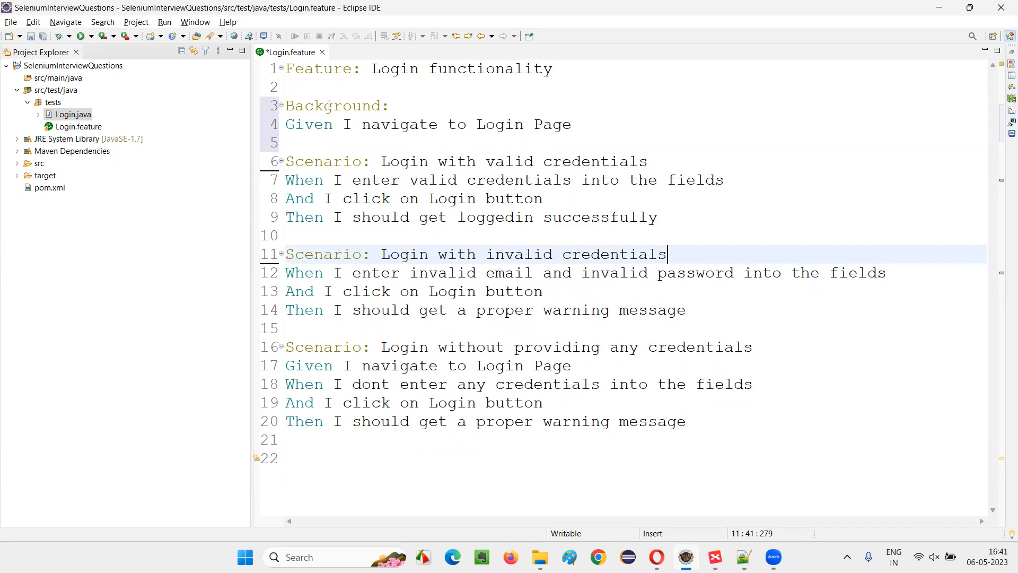
double_click(399, 365)
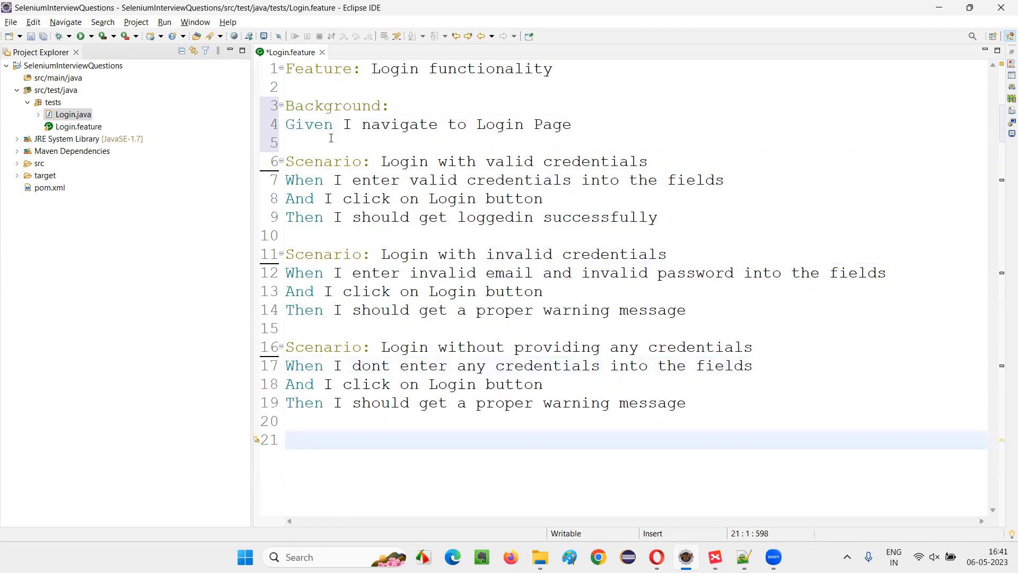
left_click_drag(285, 105, 572, 125)
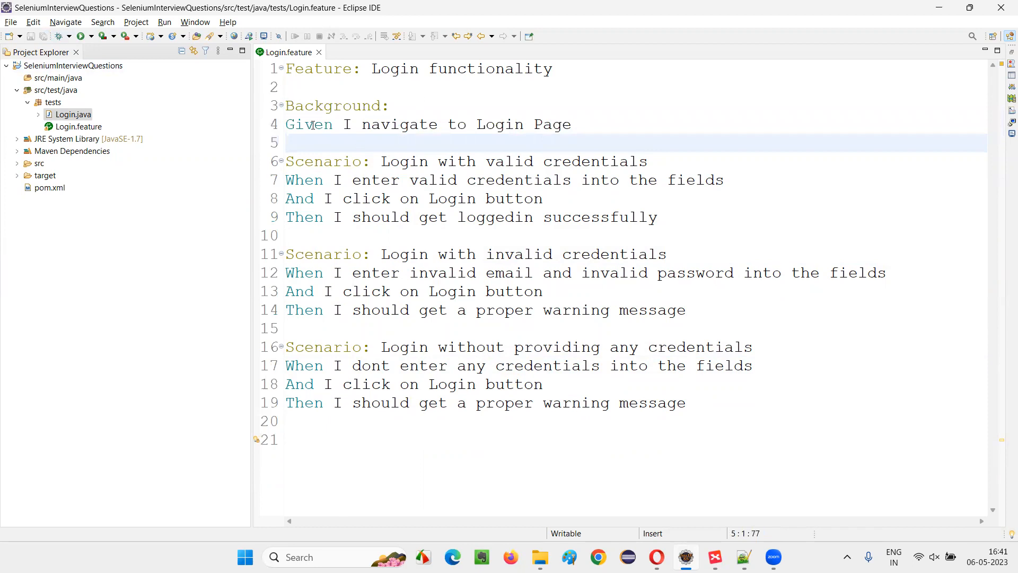
mouse_move(354, 150)
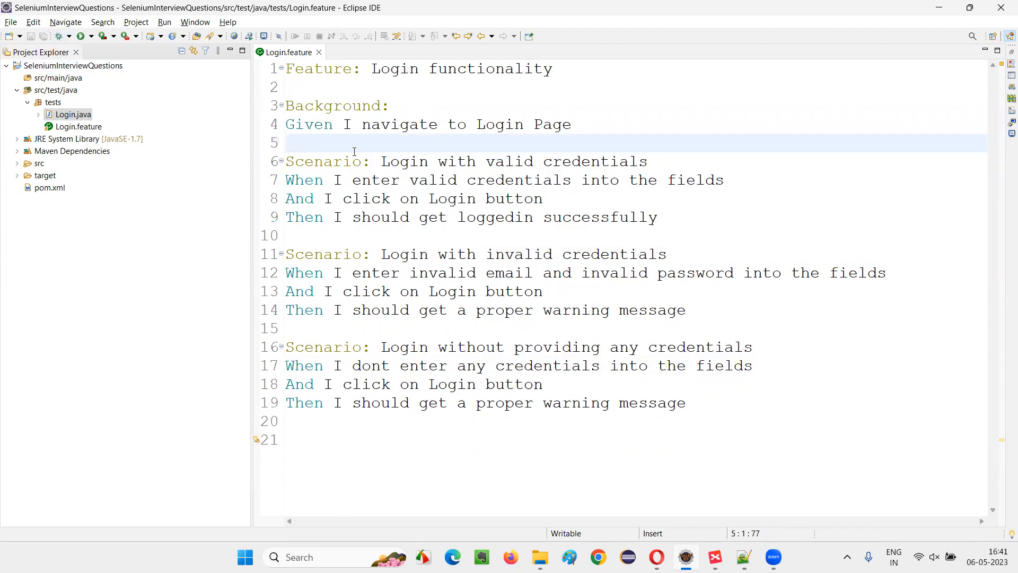
- Highlight the Background step and the first scenario's steps, then bring up the Login.java step definitions
left_click_drag(343, 124, 572, 124)
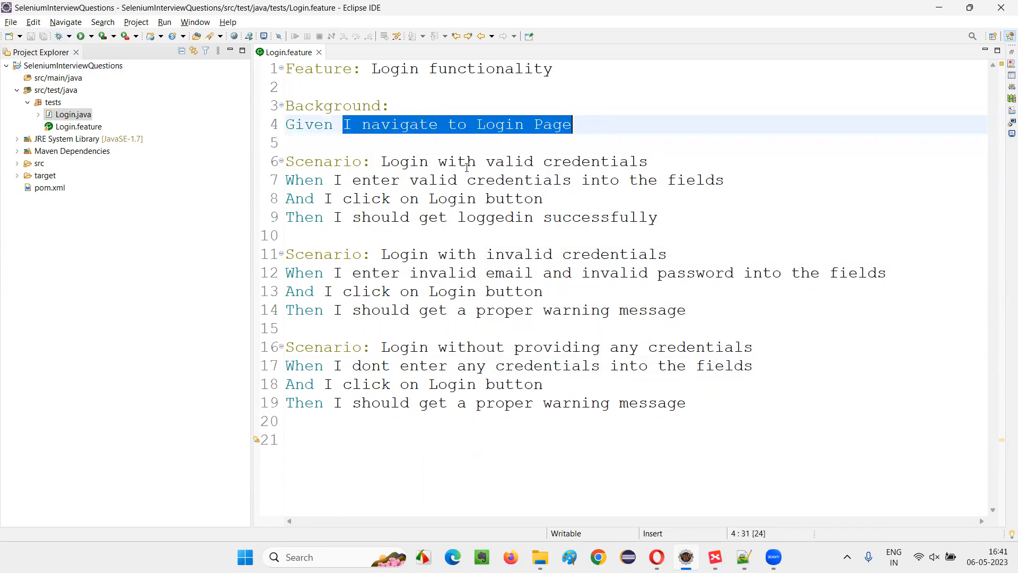
left_click_drag(337, 180, 286, 439)
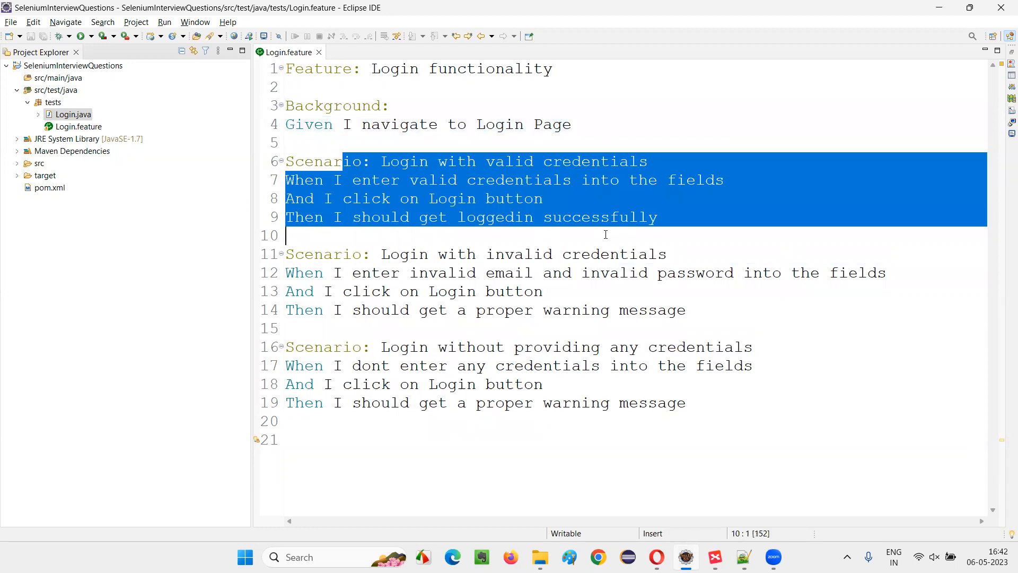
left_click(572, 124)
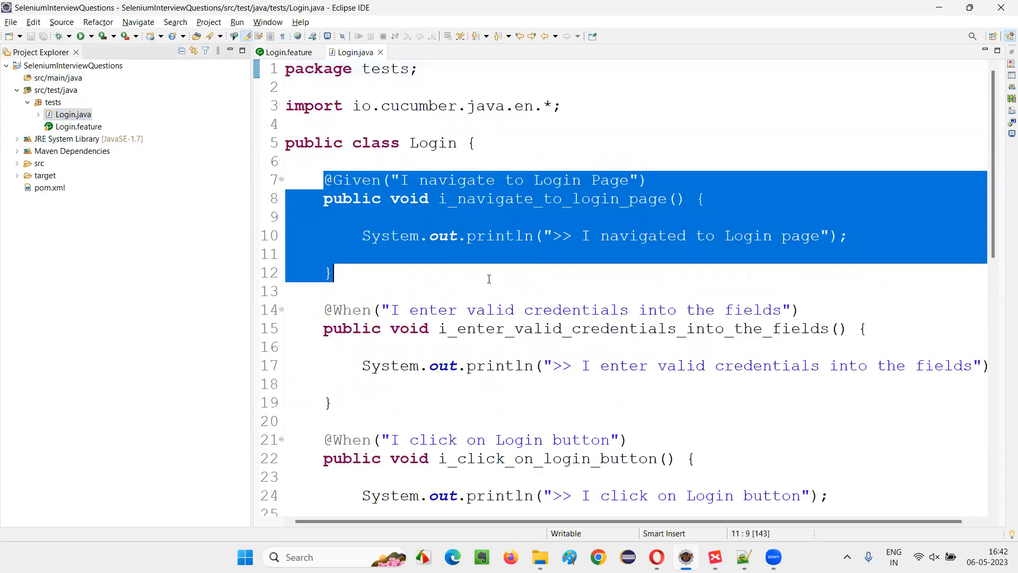
left_click(289, 51)
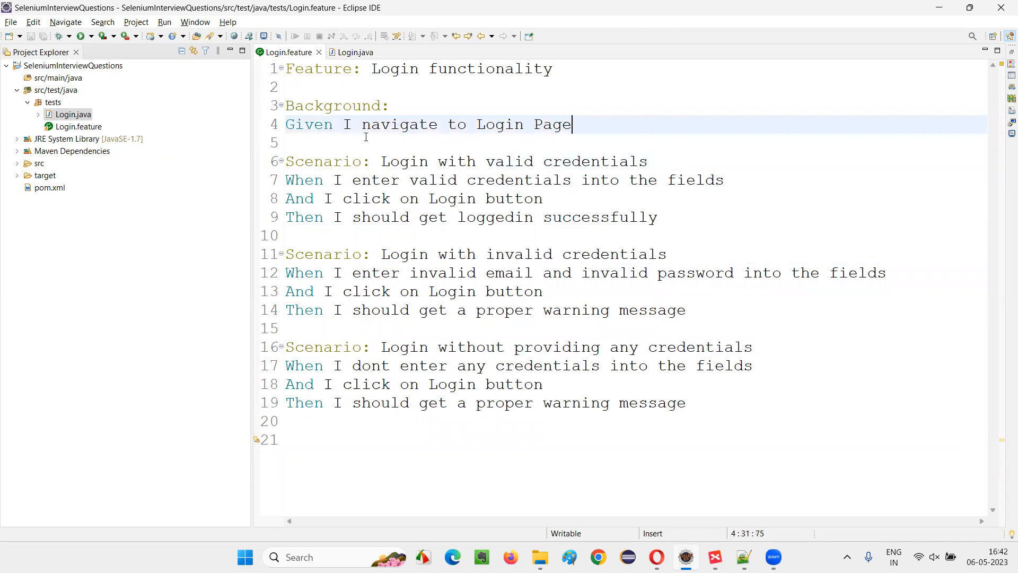
left_click(352, 52)
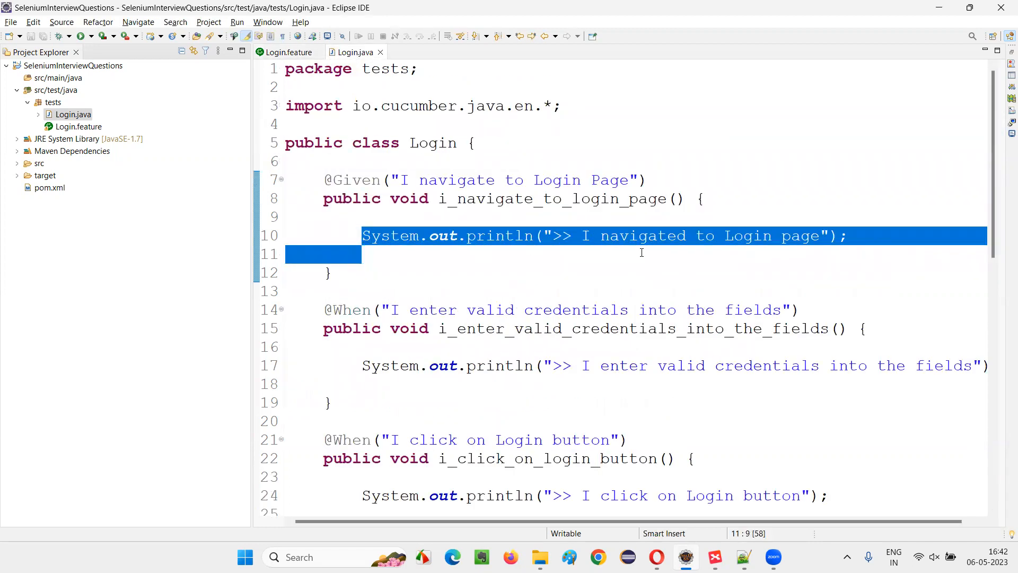
left_click(363, 254)
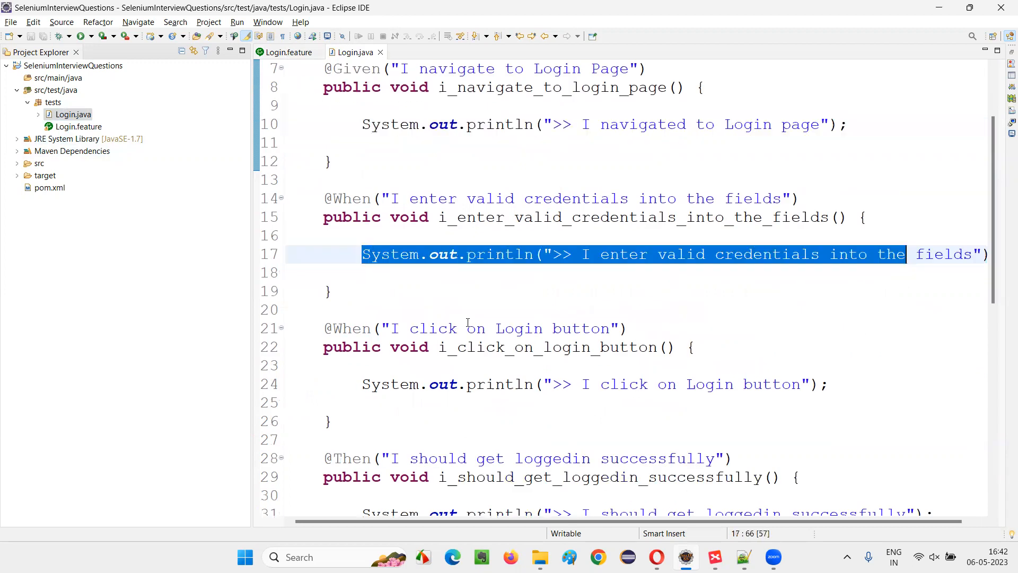
left_click(287, 52)
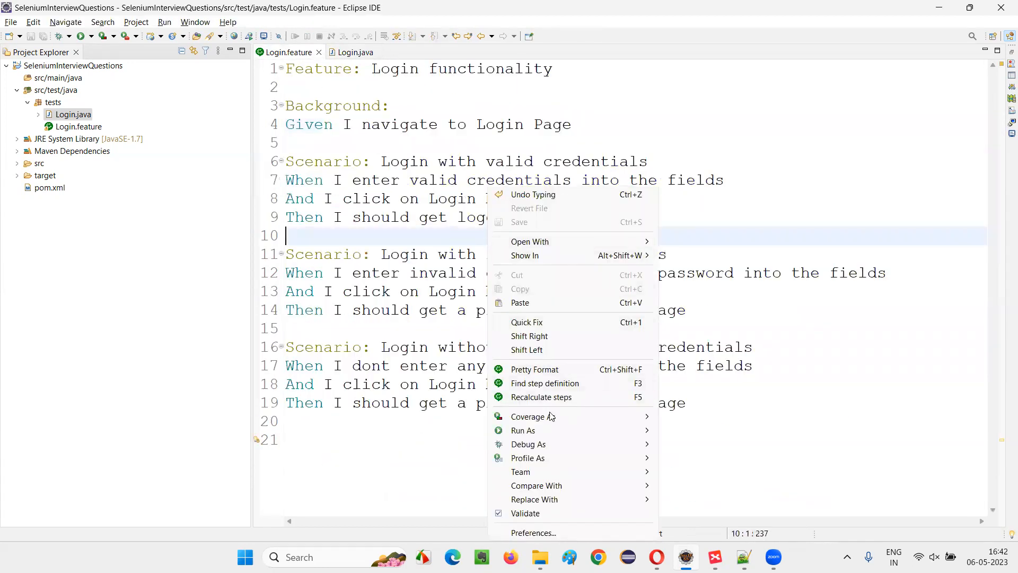
- Run Login.feature as a Cucumber Feature, review the Console output and hide the Console
left_click(670, 333)
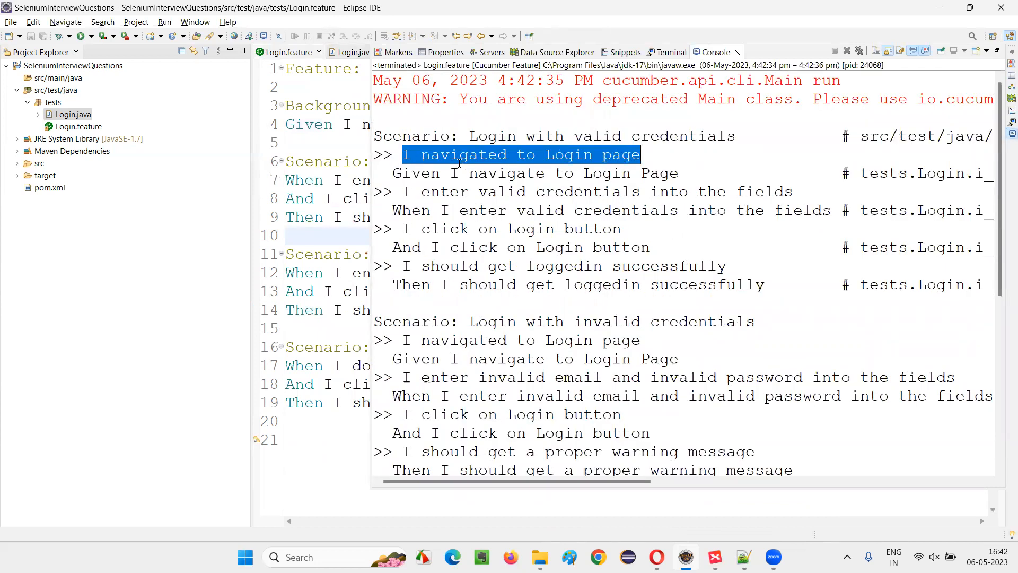
mouse_move(422, 340)
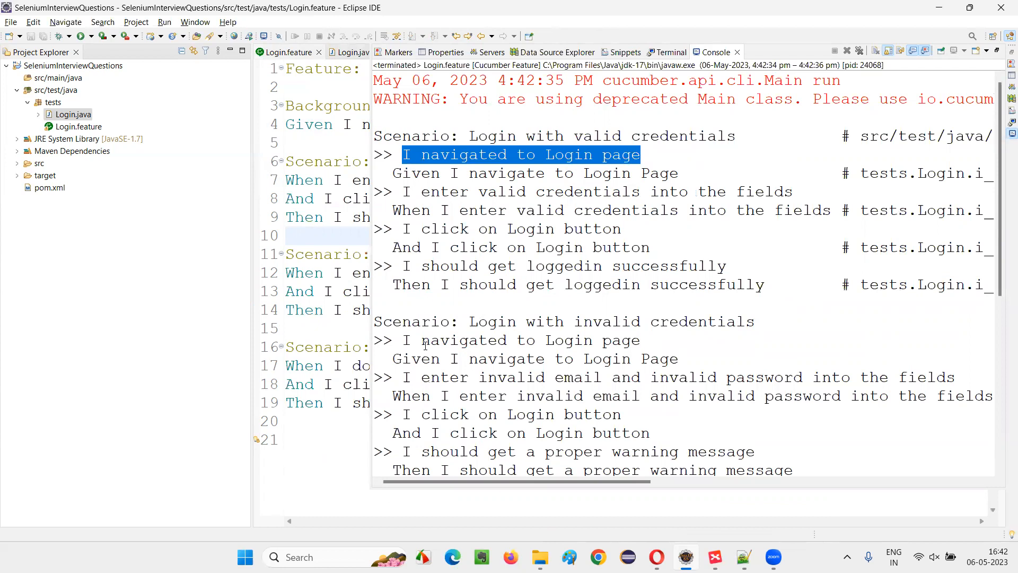
scroll("down", 3)
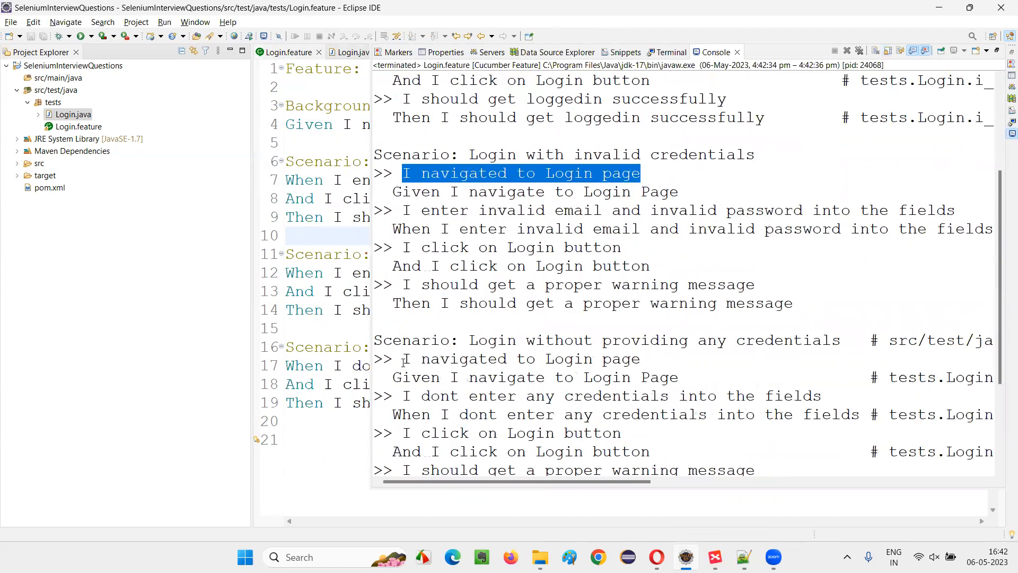
scroll("down", 3)
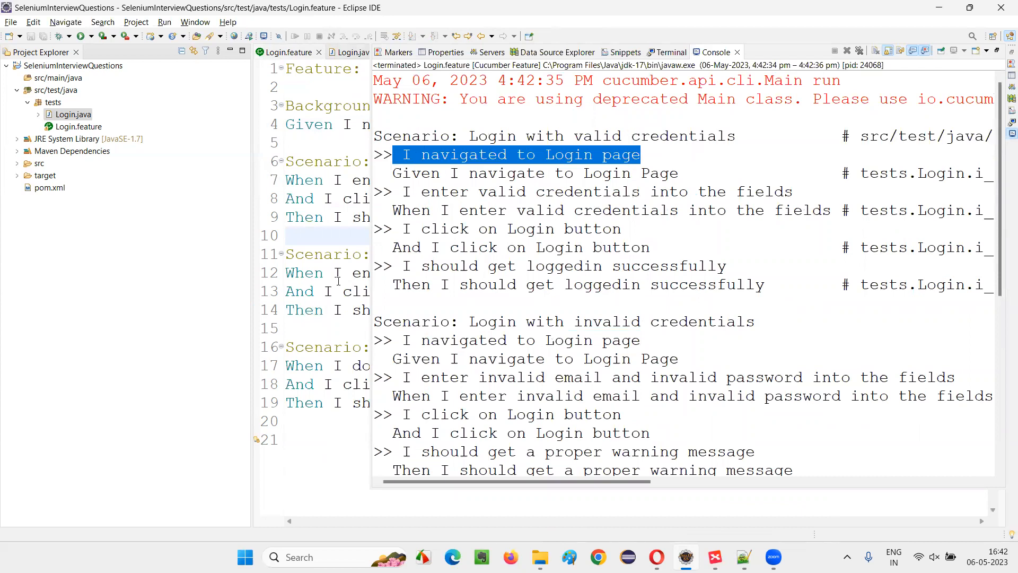
left_click(747, 52)
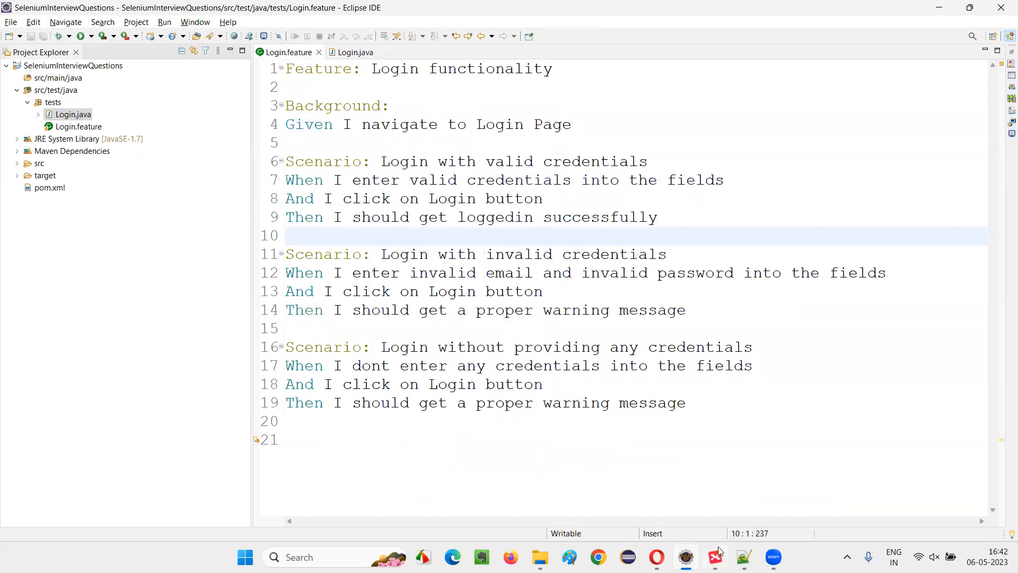
- Return to the XMind map explaining the Background keyword
left_click(715, 556)
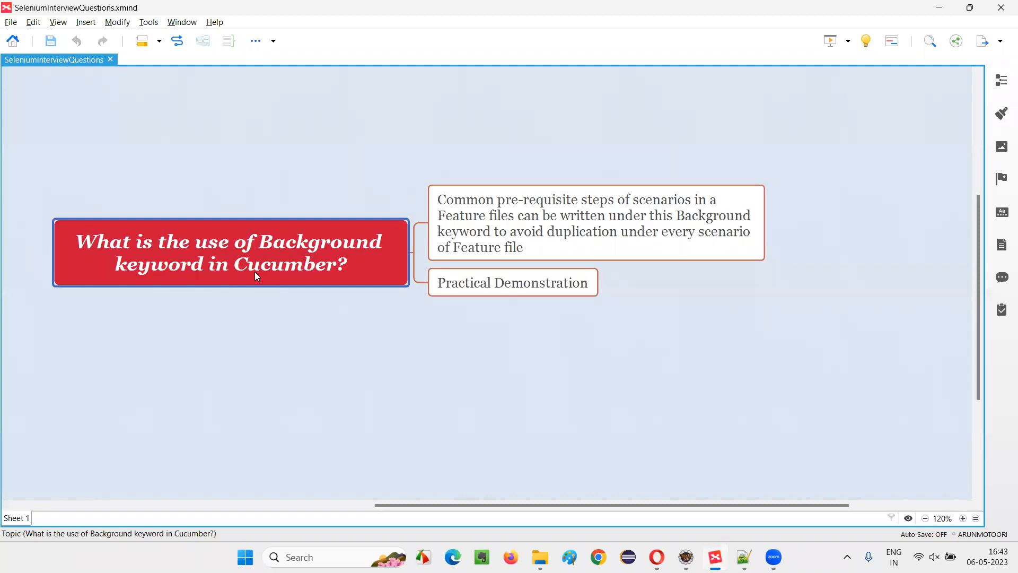
mouse_move(316, 280)
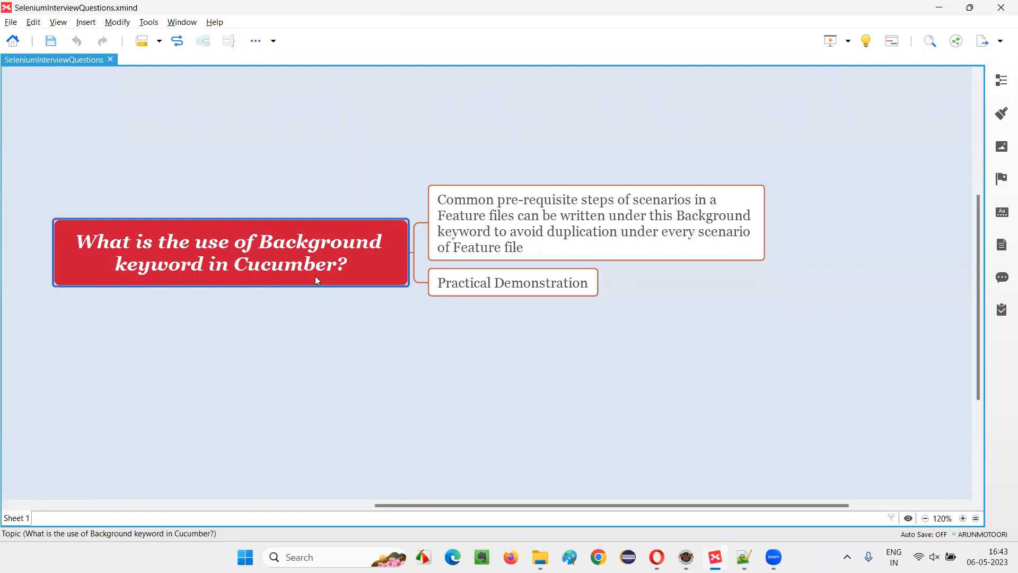
mouse_move(725, 65)
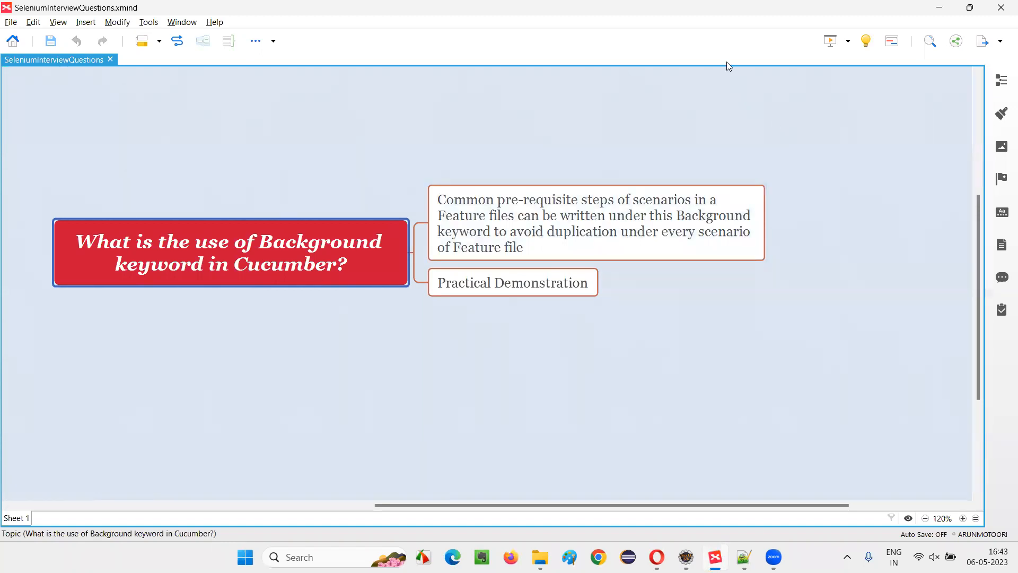